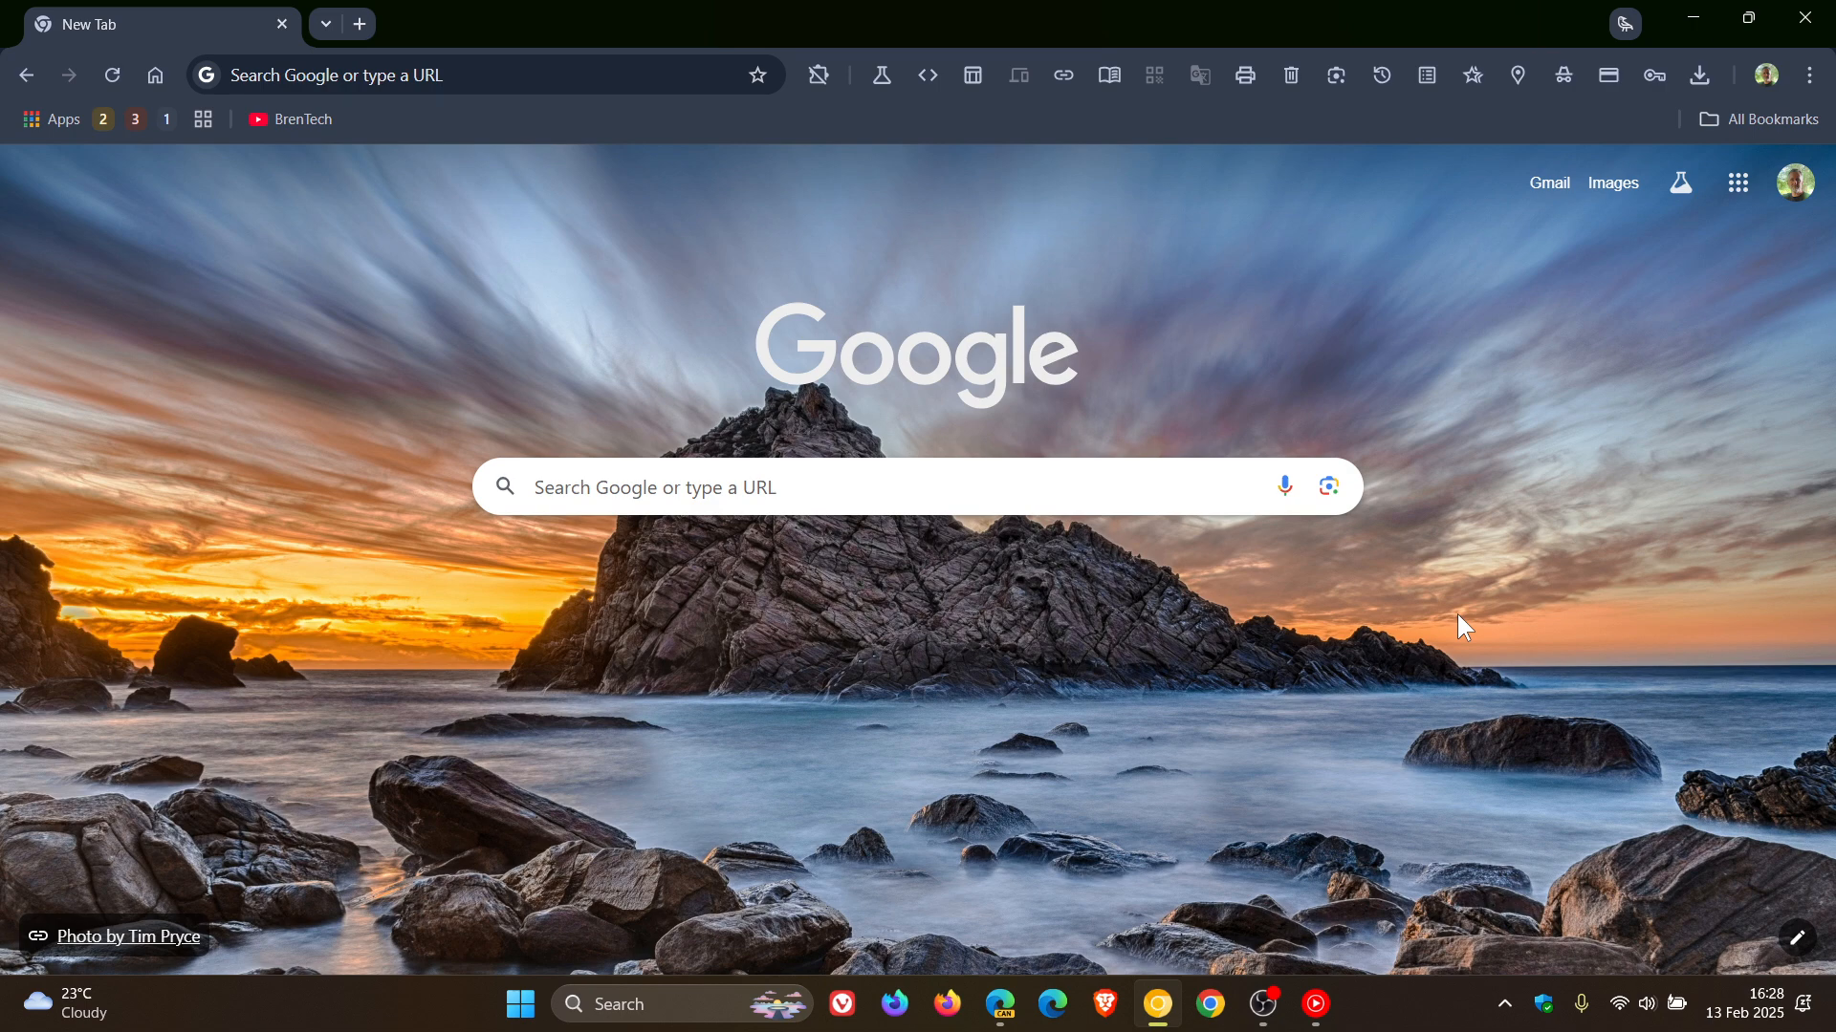
mouse_move(1147, 699)
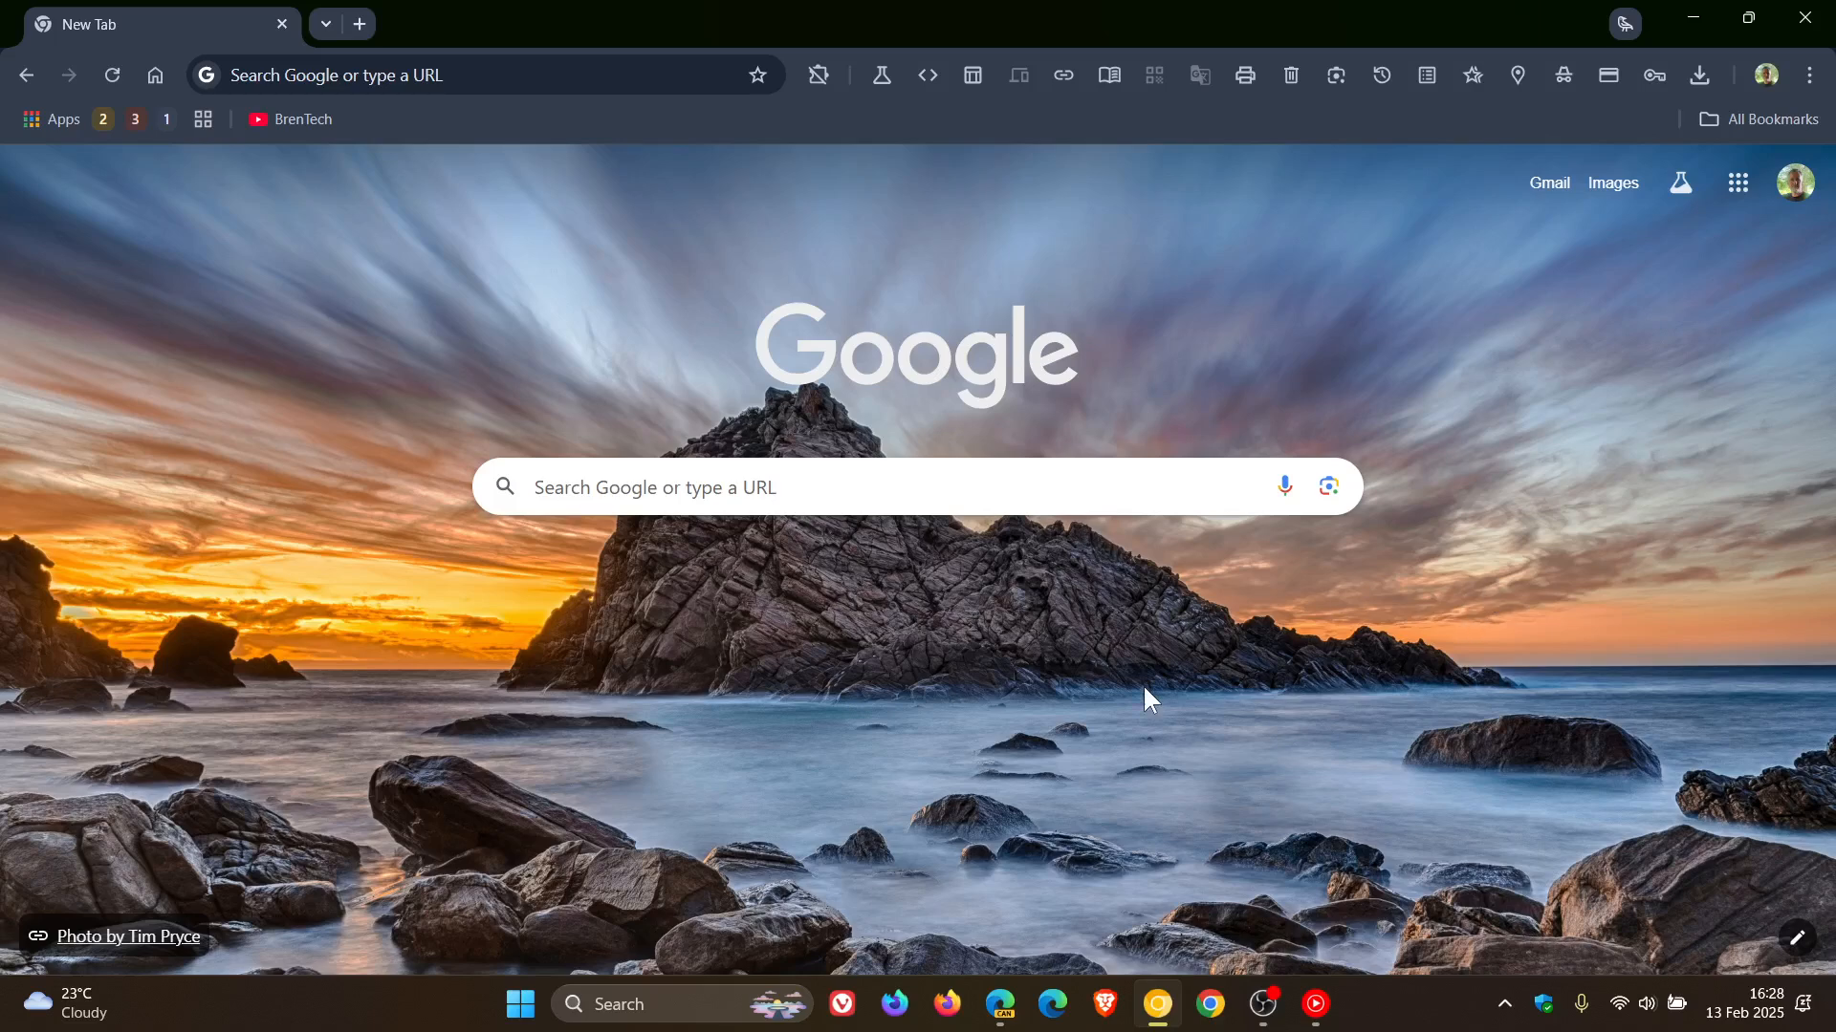
mouse_move(1352, 662)
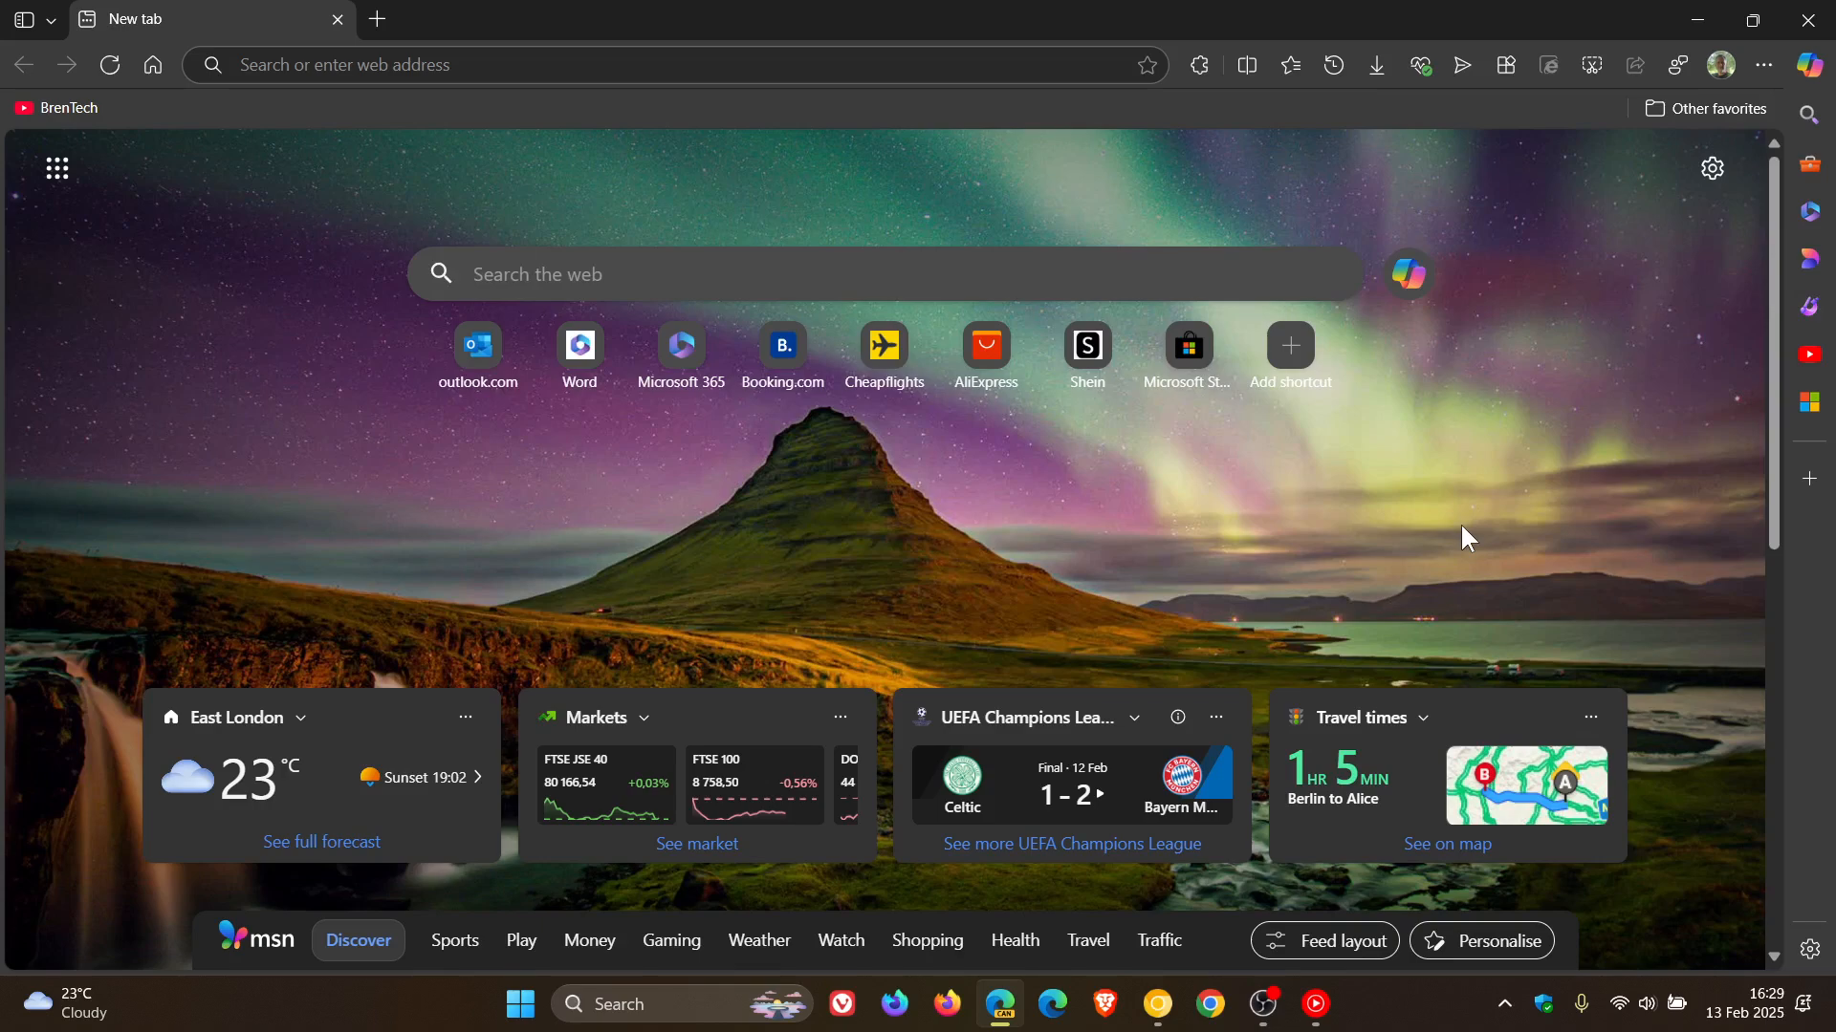
mouse_move(1772, 96)
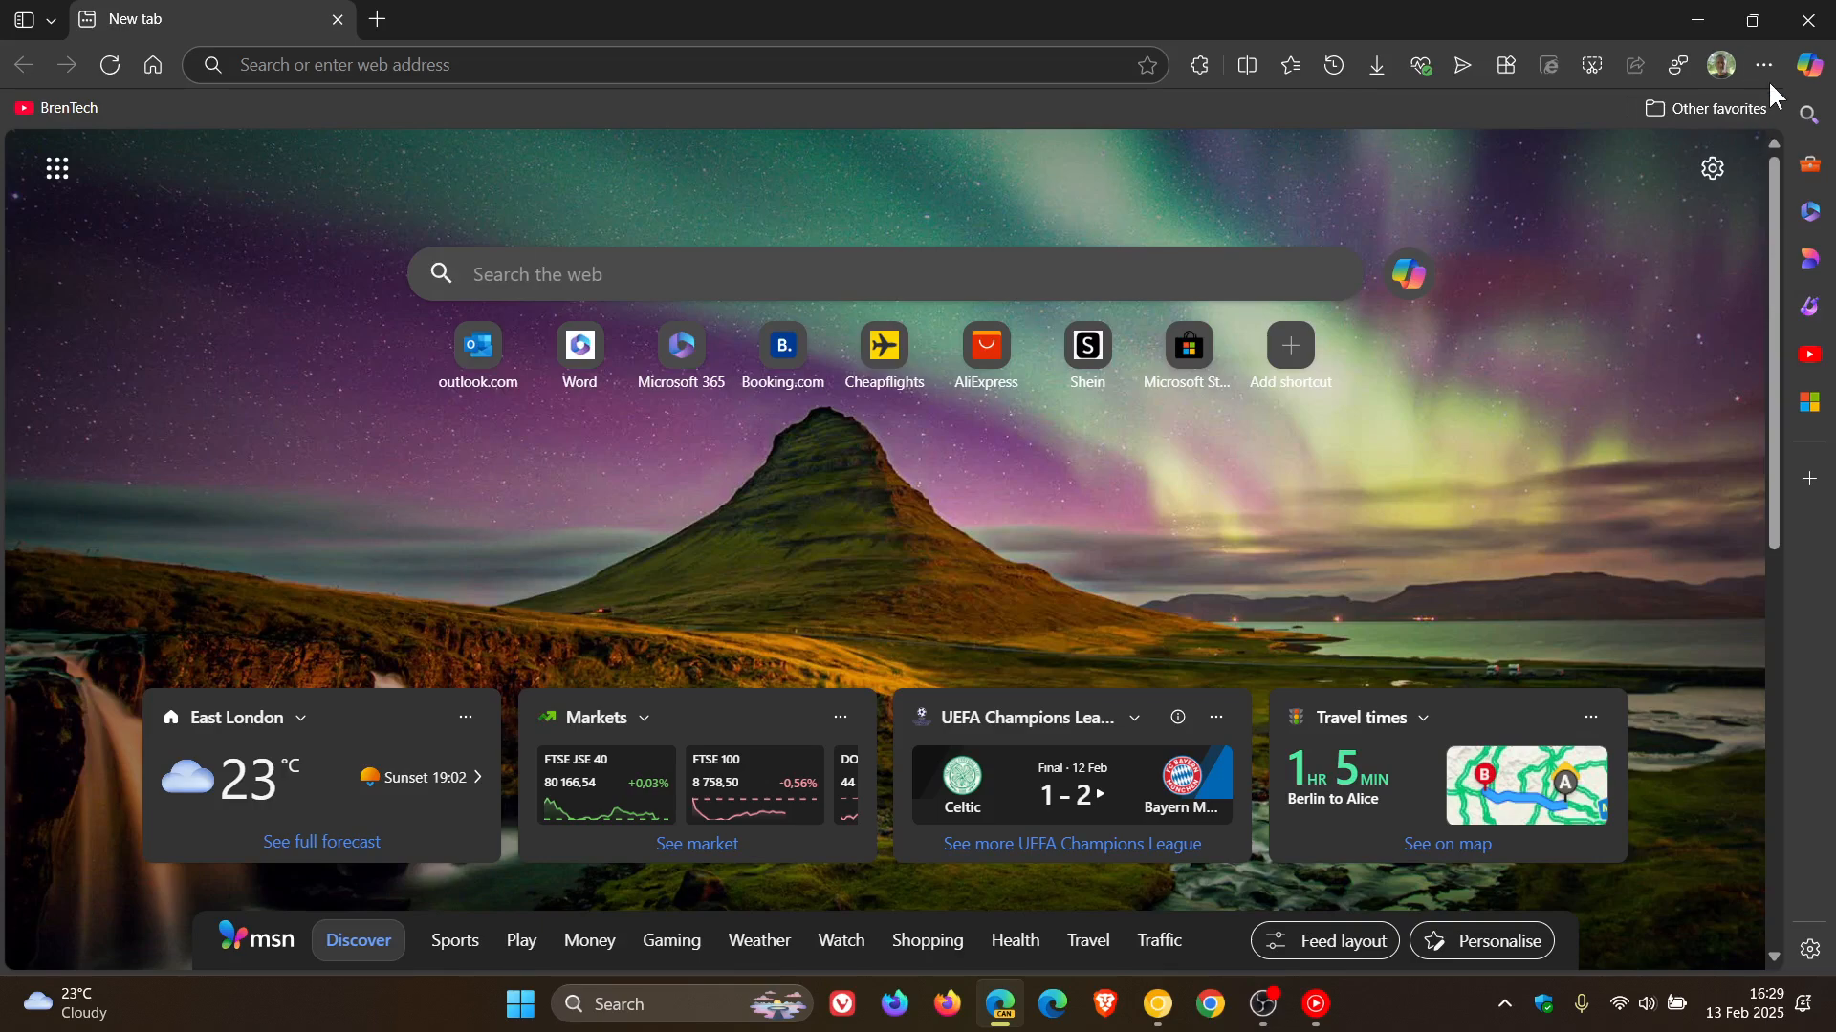
Open Edge Canary's Browser Task Manager from the More tools menu, then close it.
click(1764, 64)
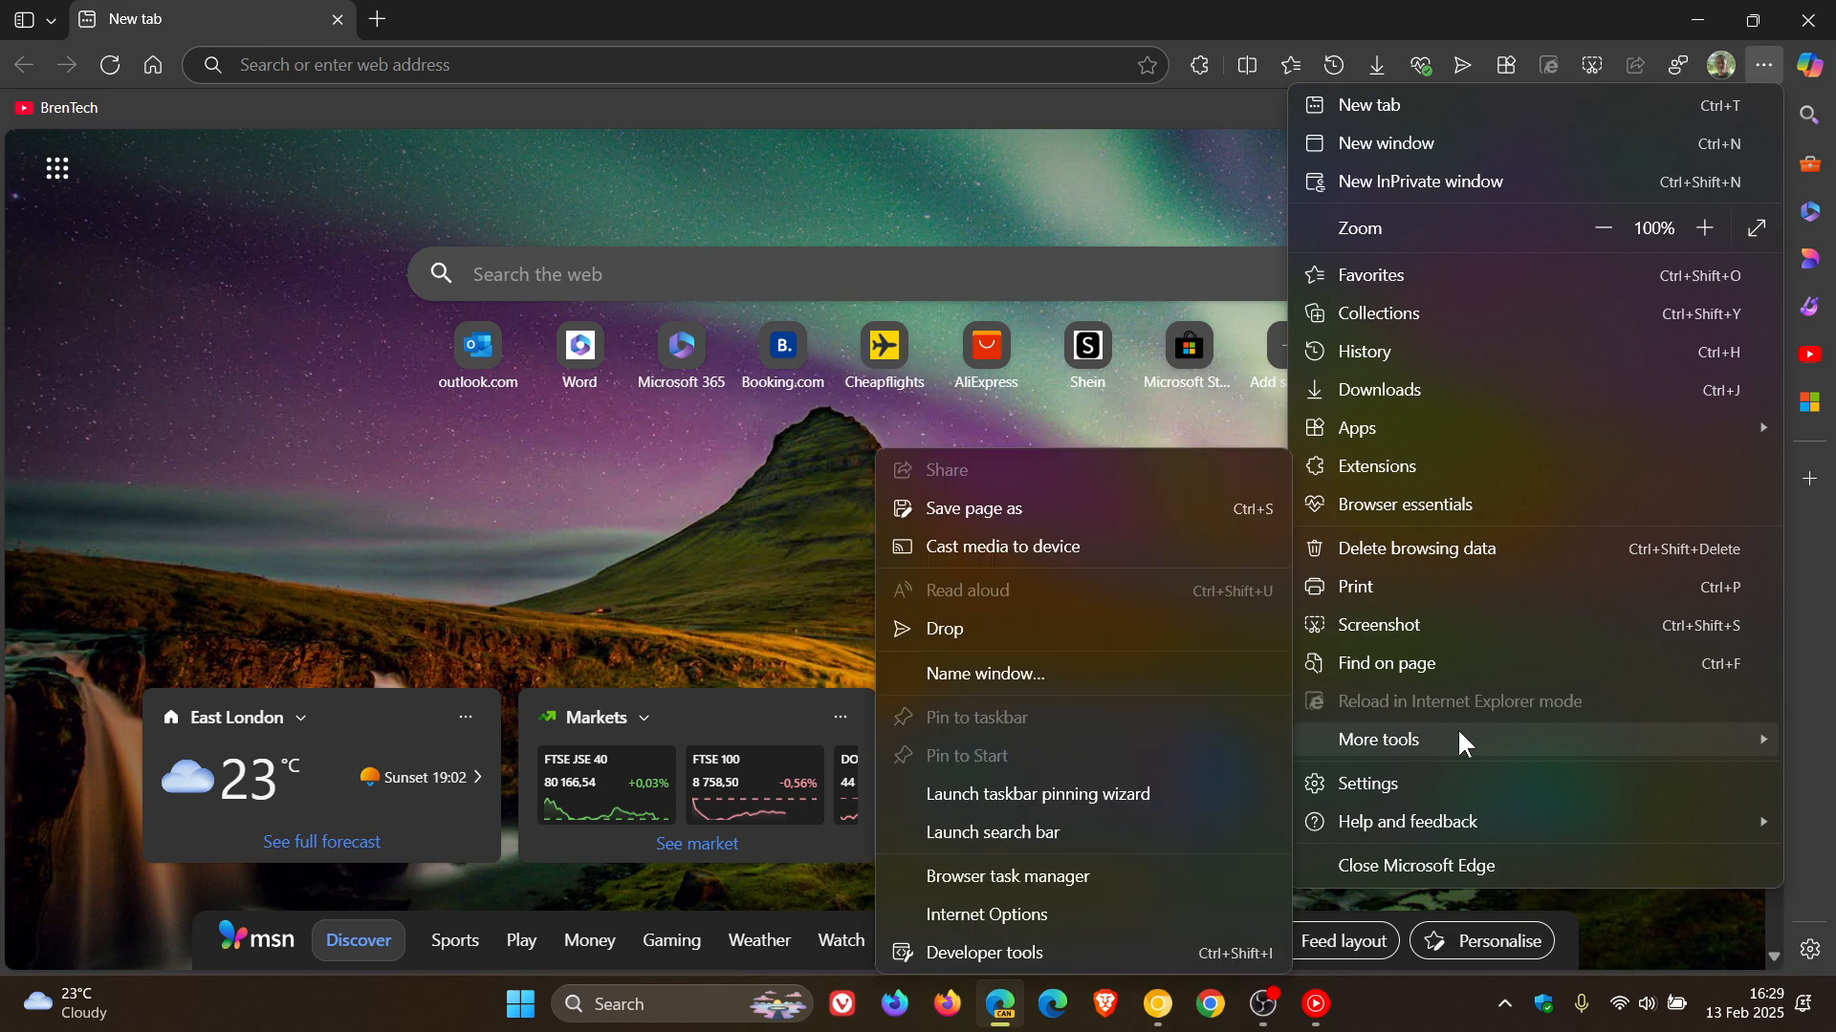
click(1007, 876)
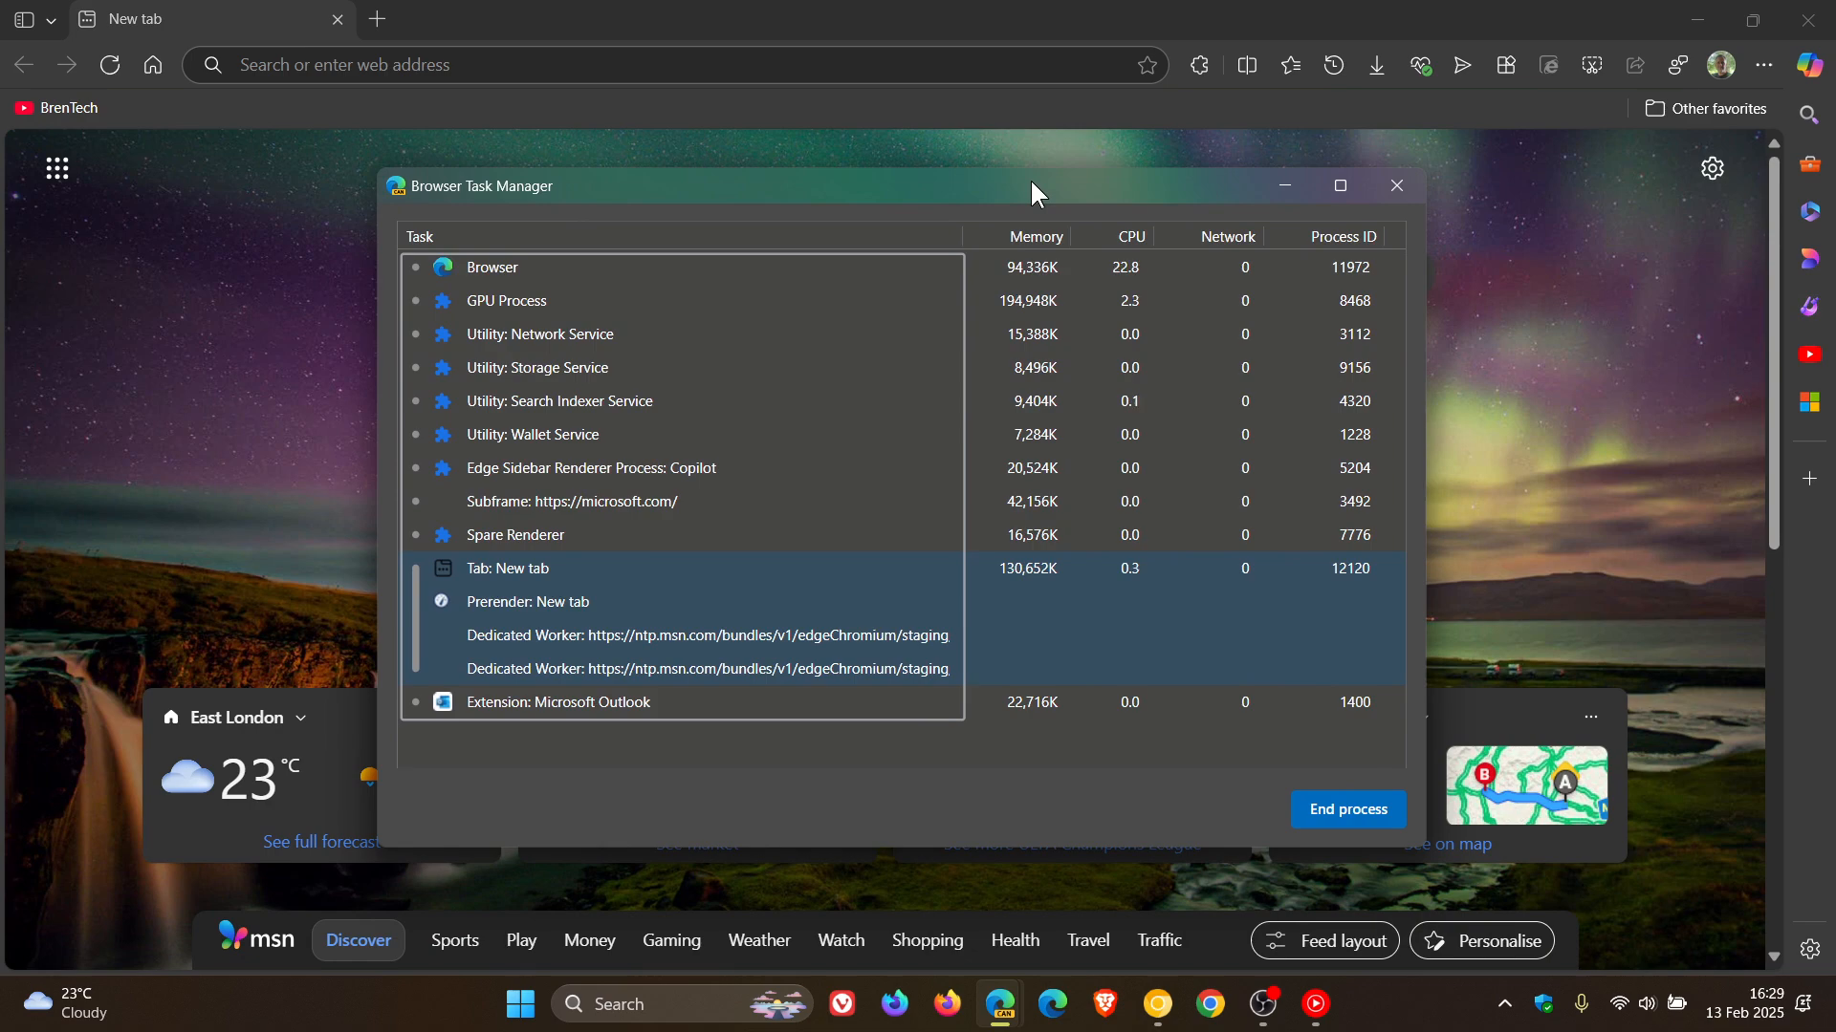
click(1393, 185)
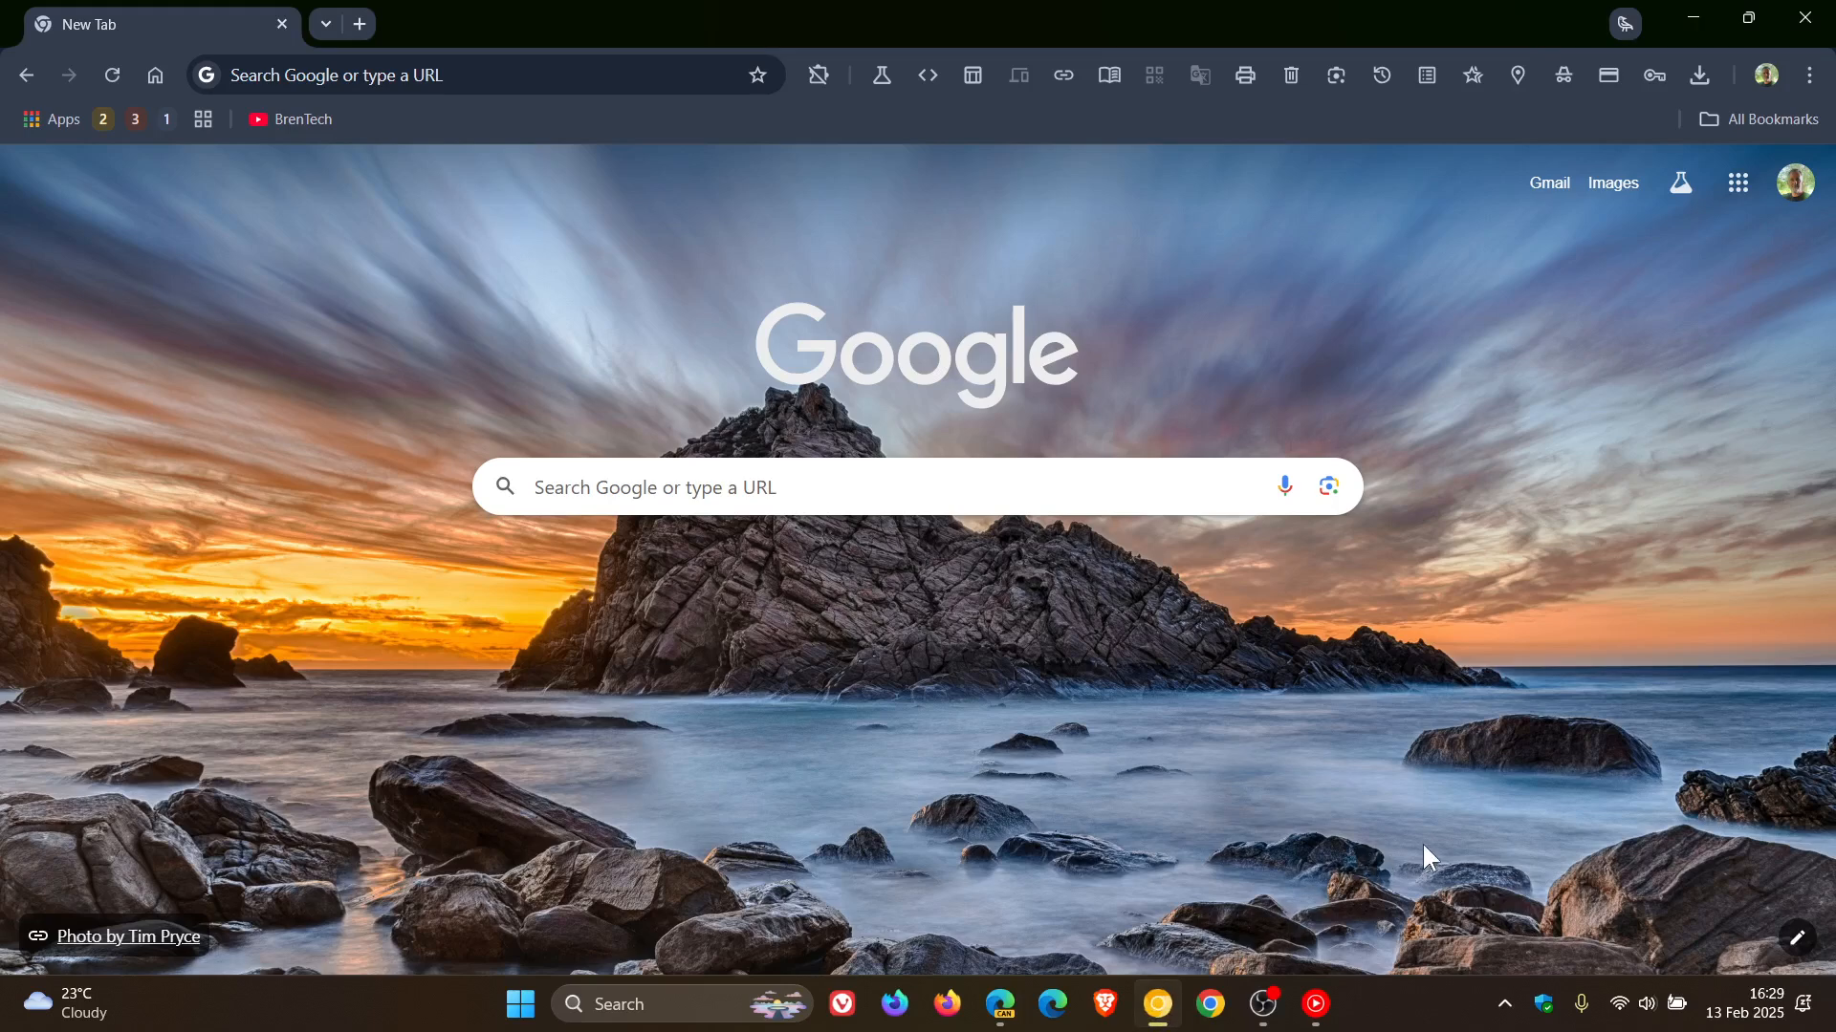
mouse_move(1807, 75)
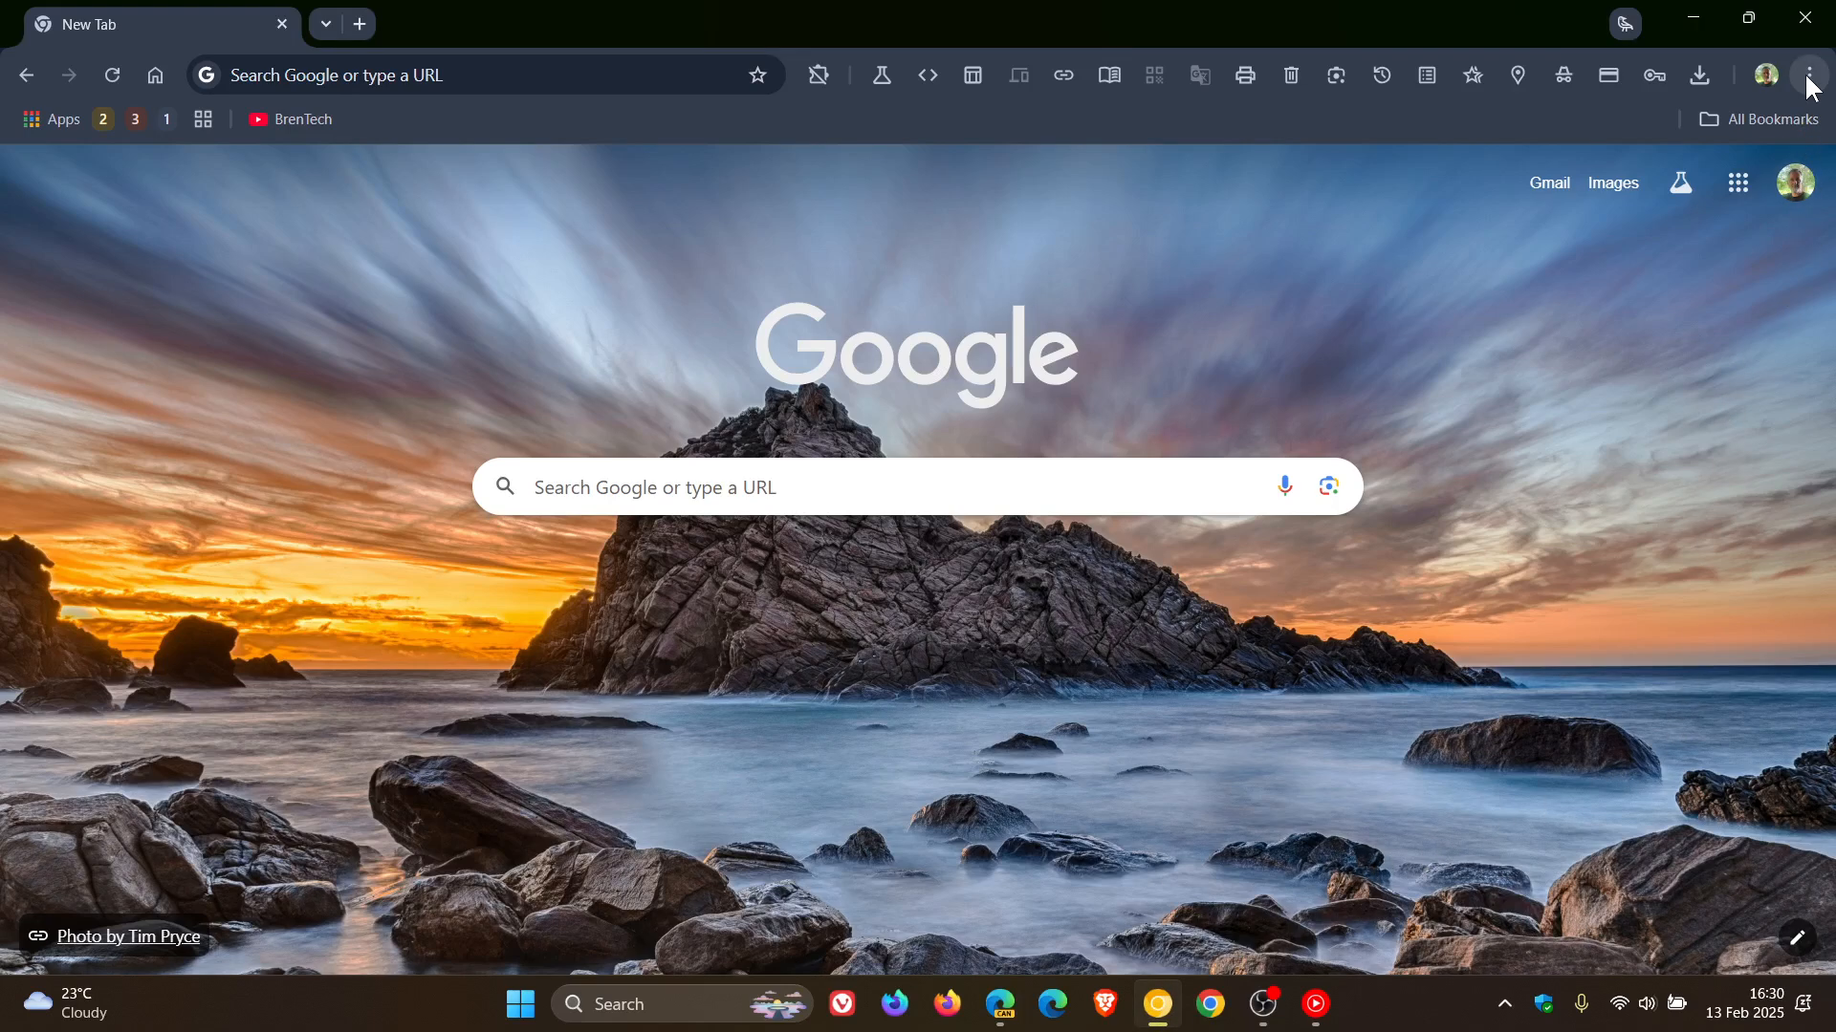
click(1806, 74)
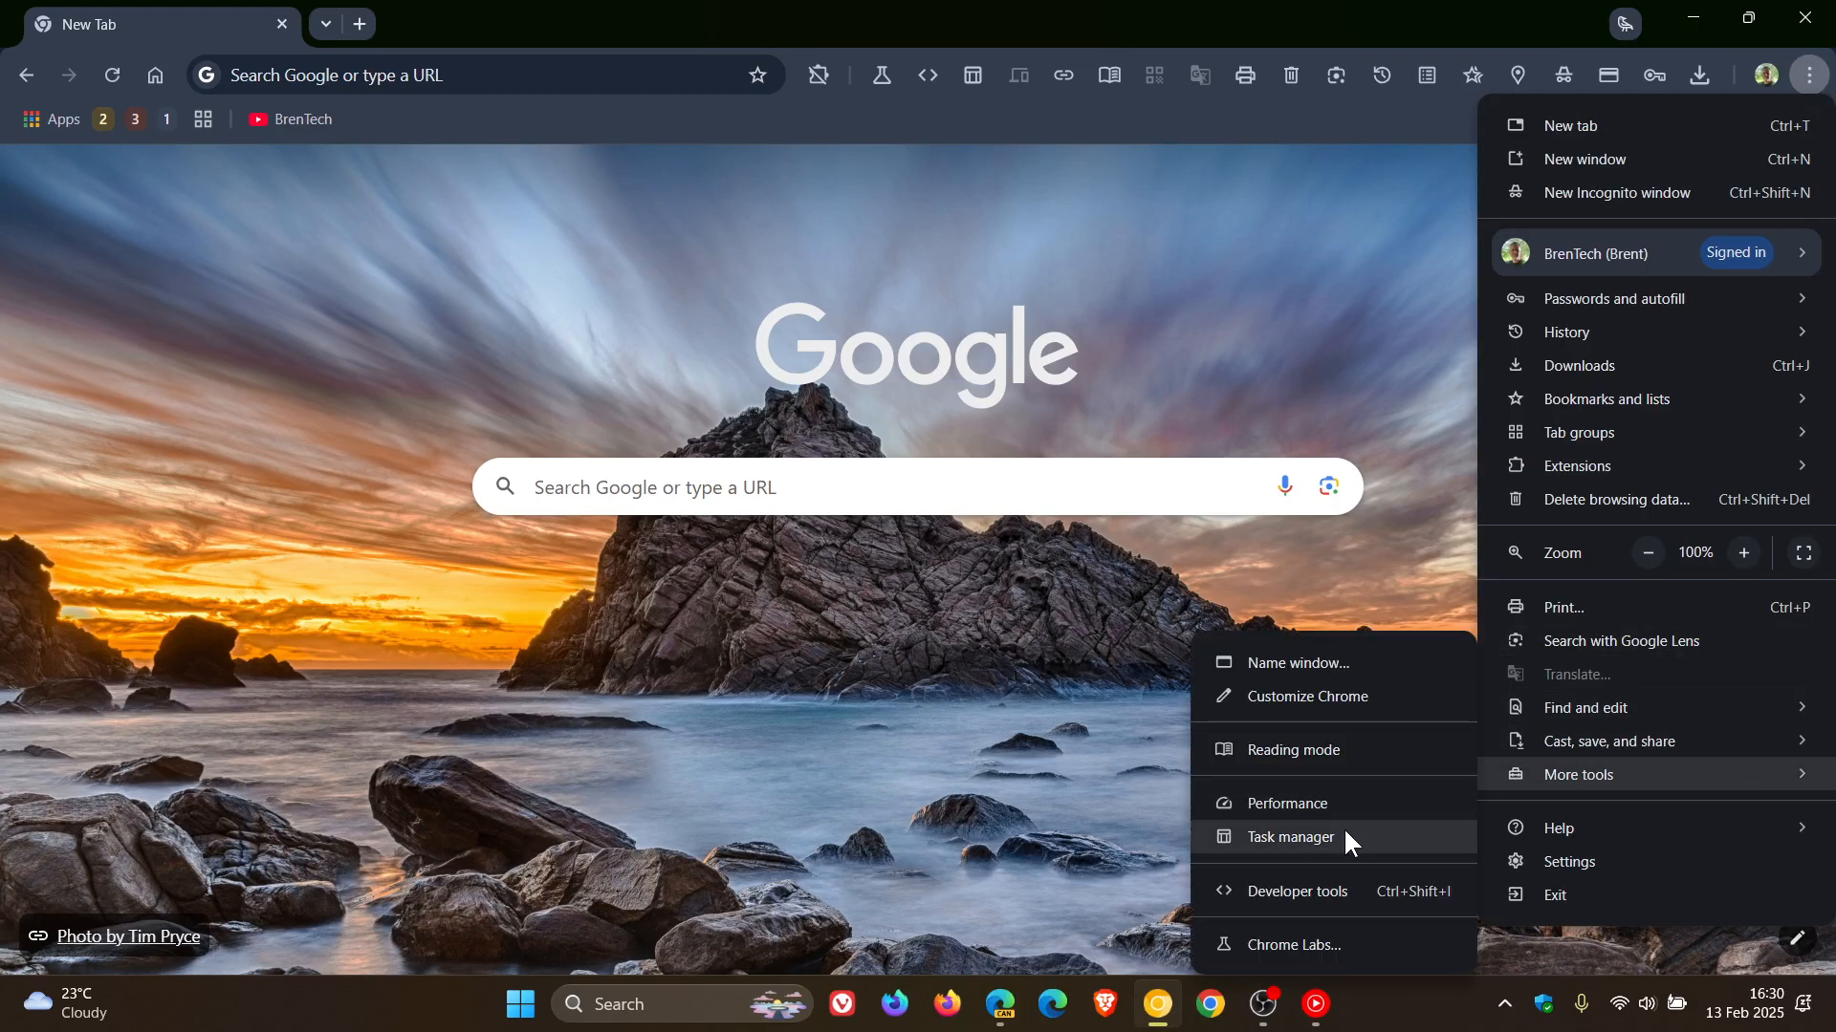
click(1289, 838)
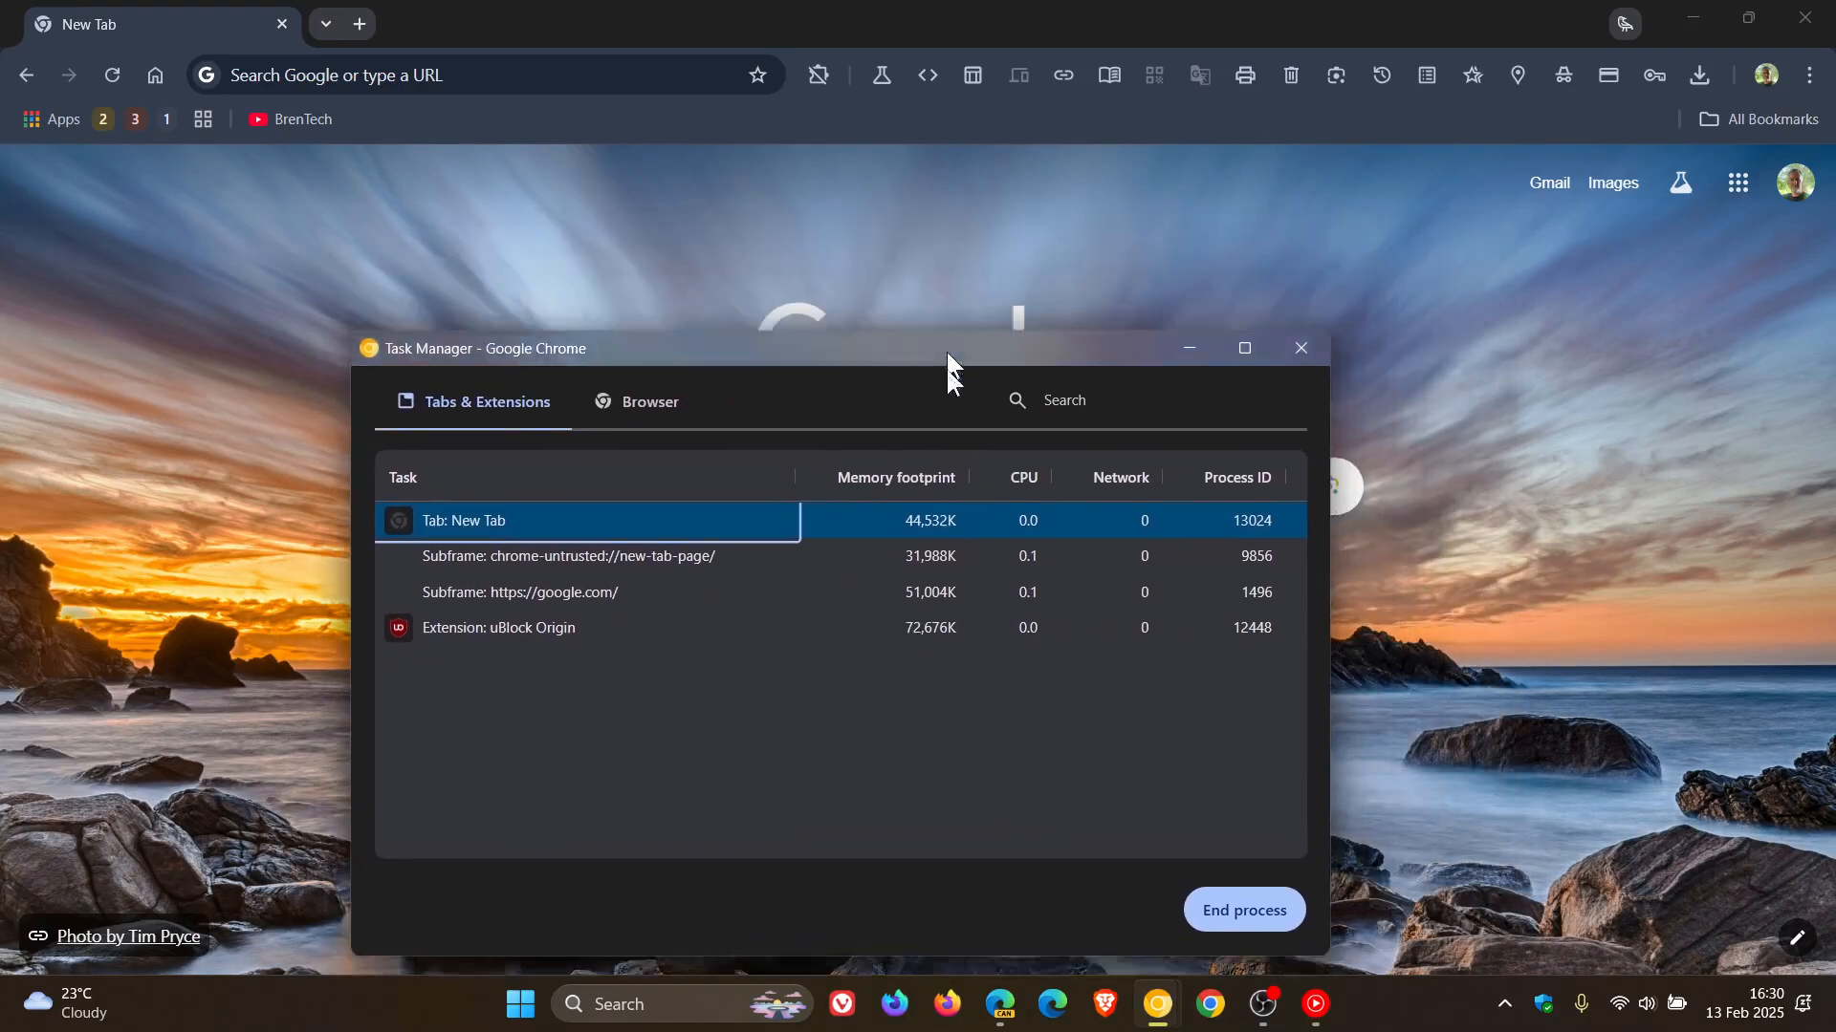
drag(948, 363, 1045, 283)
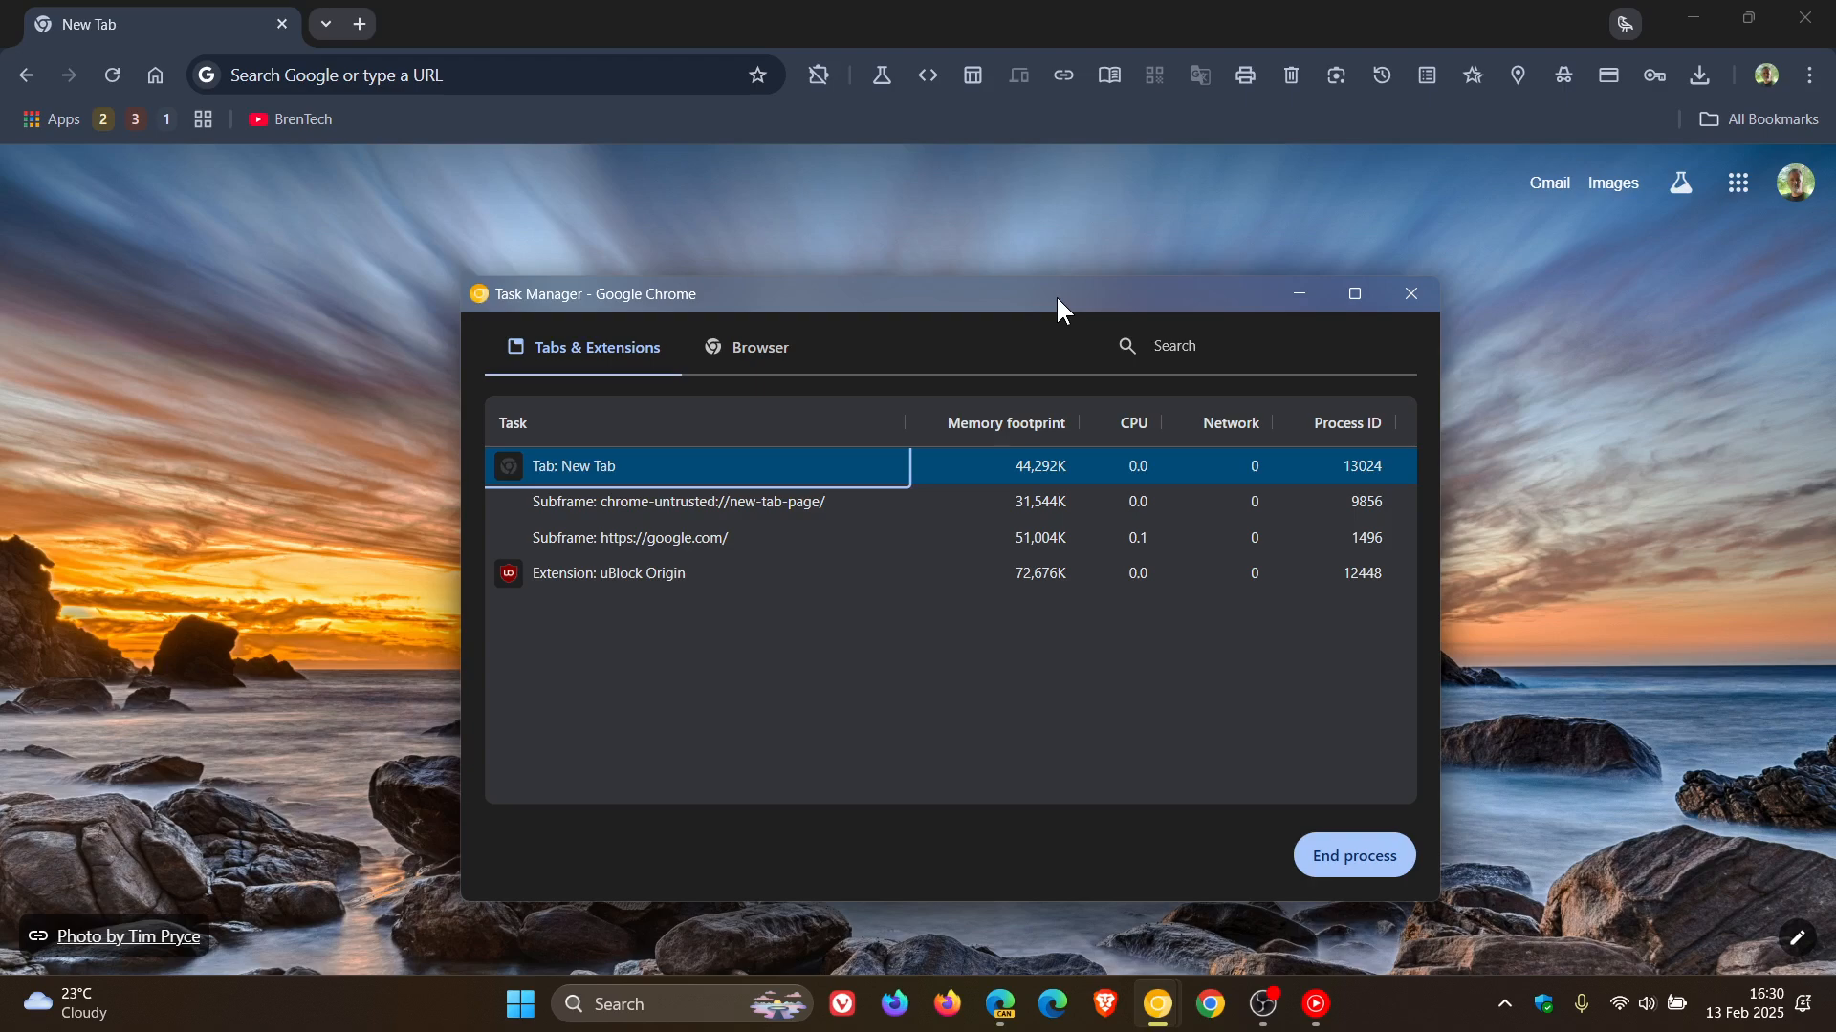
drag(1059, 293, 1224, 283)
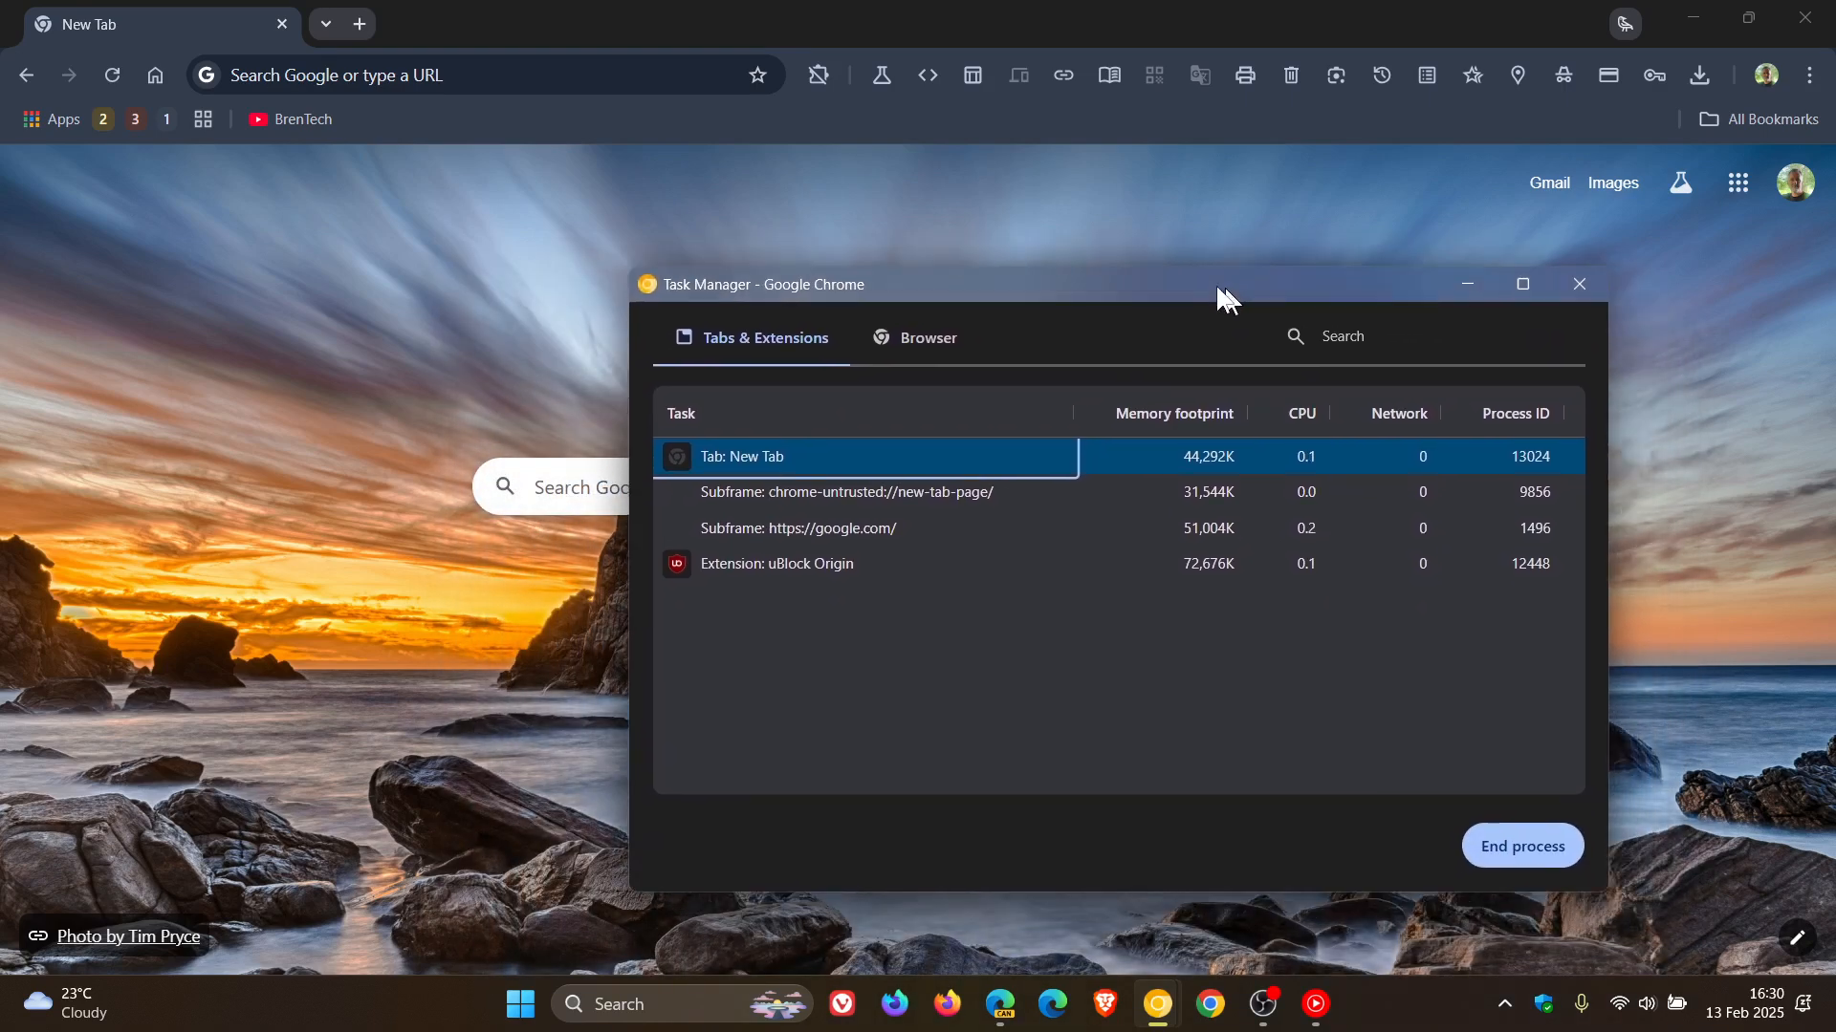
click(1576, 283)
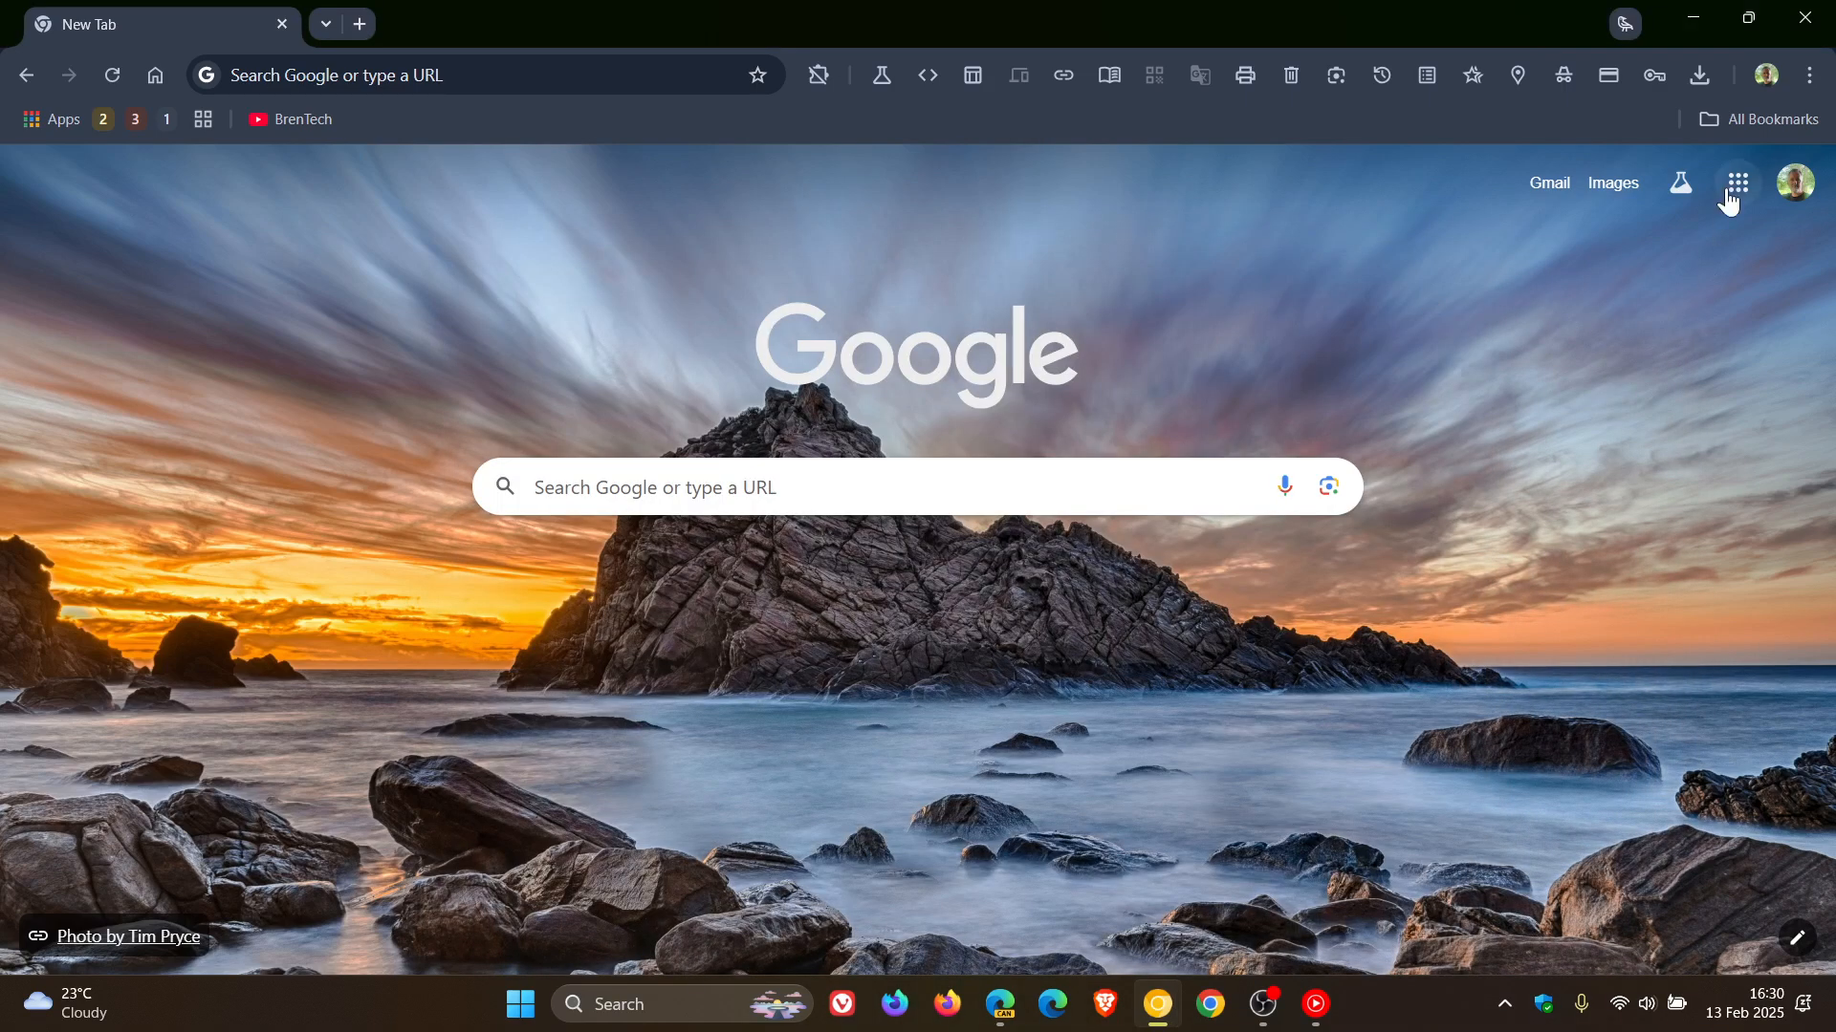
click(1764, 74)
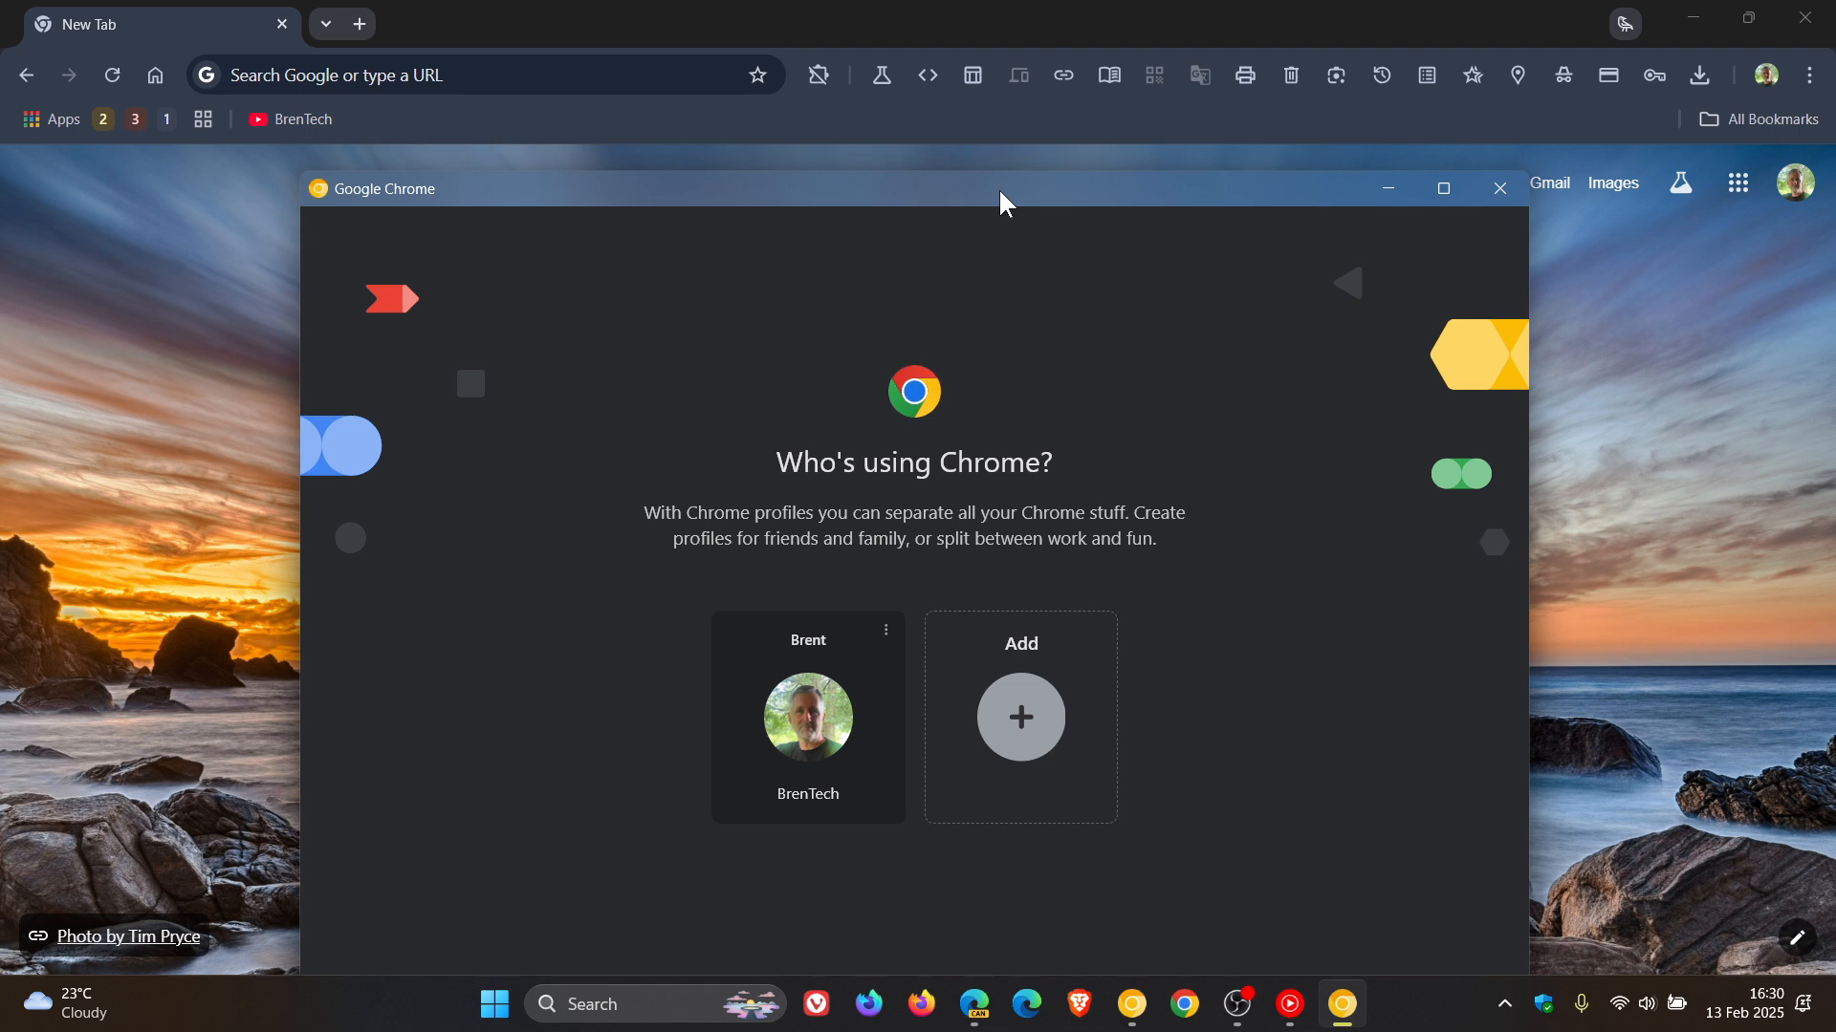
click(806, 716)
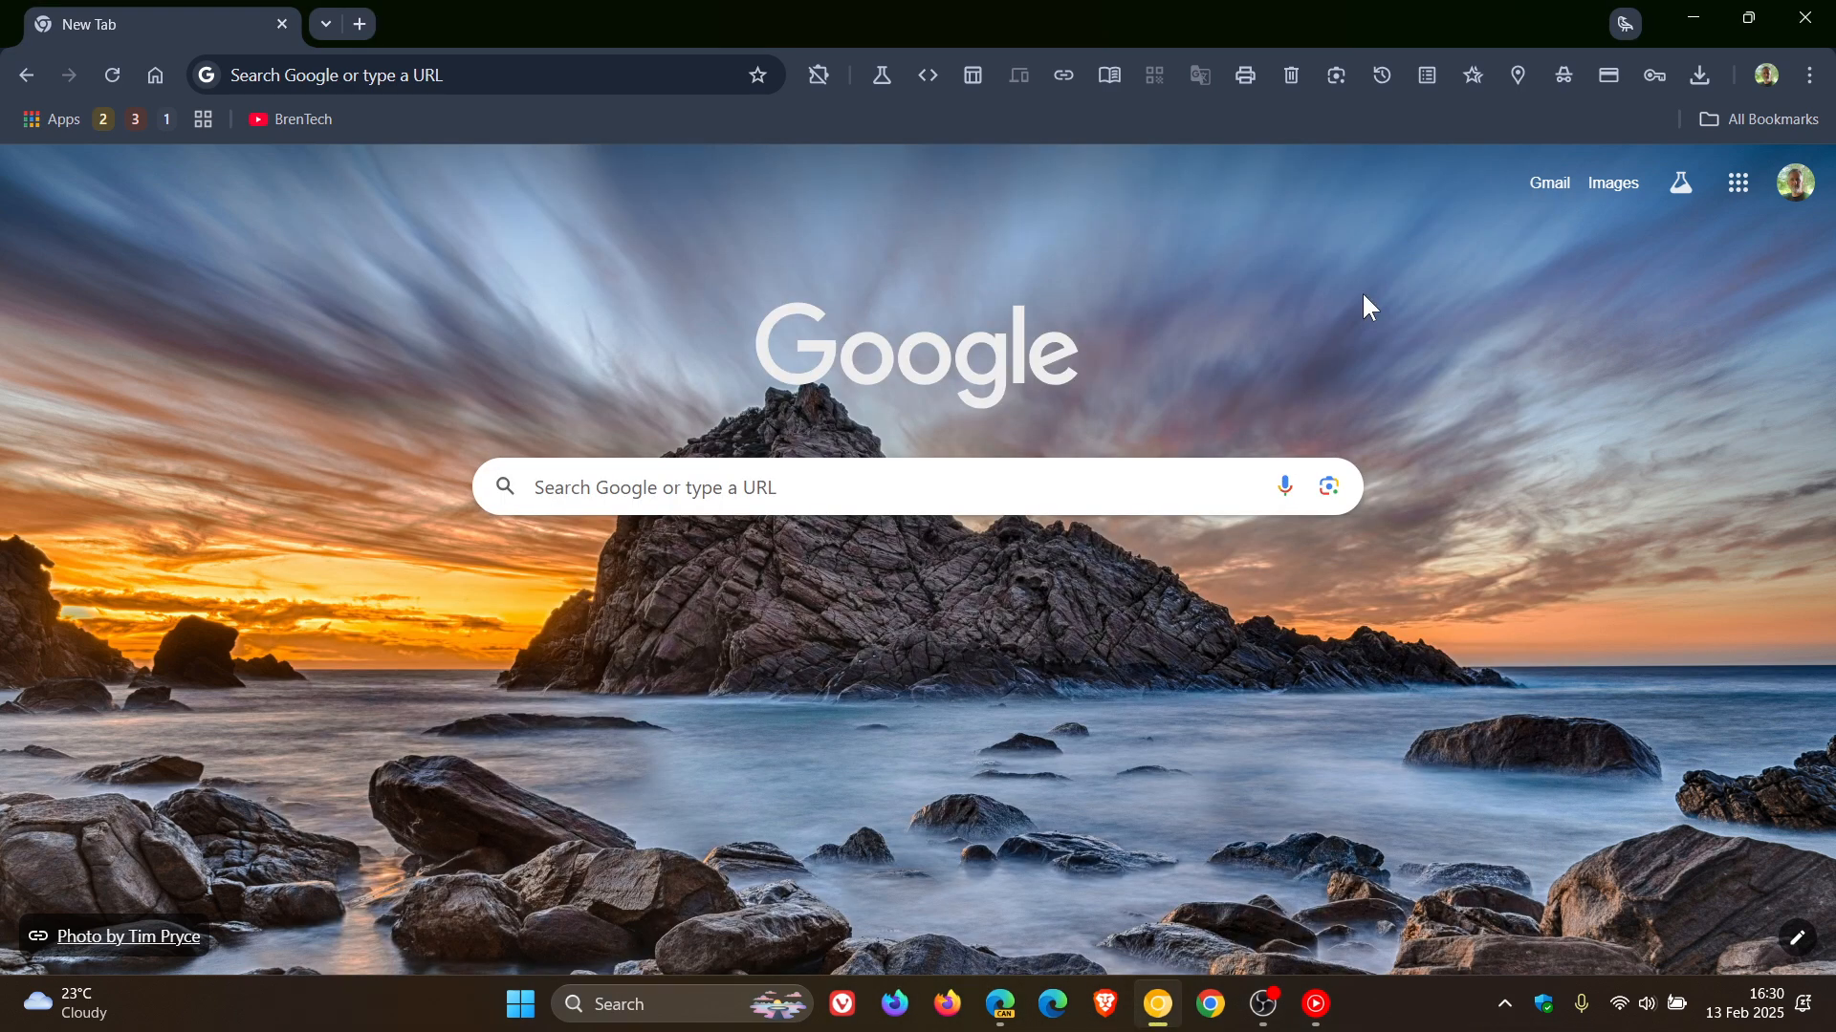